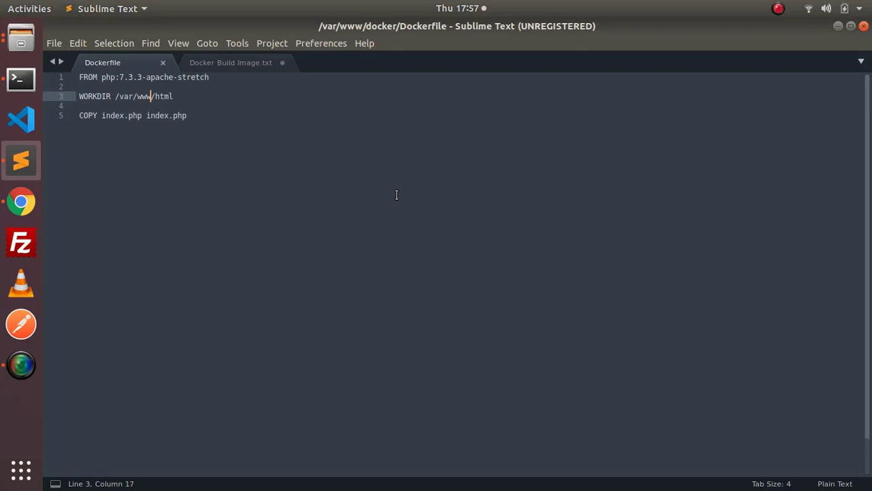
Add 'RUN docker-php-ext-install curl' to the Dockerfile, save it, and review index.php.
click(111, 115)
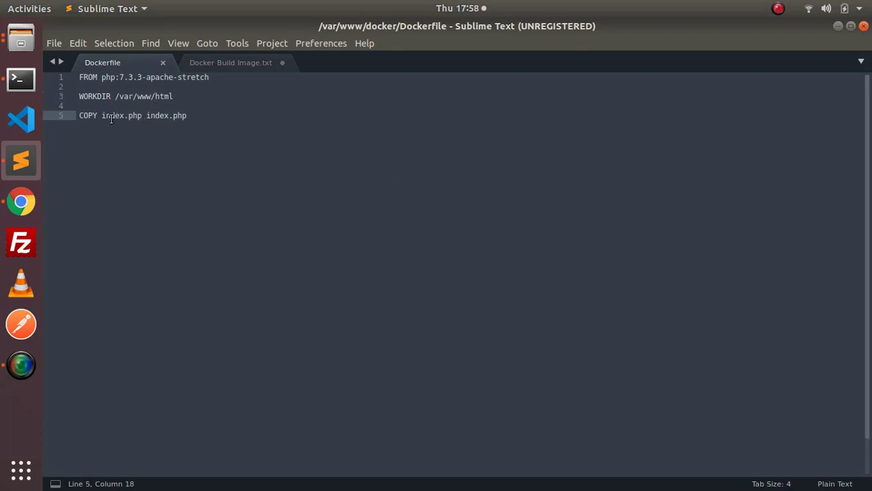
mouse_move(161, 114)
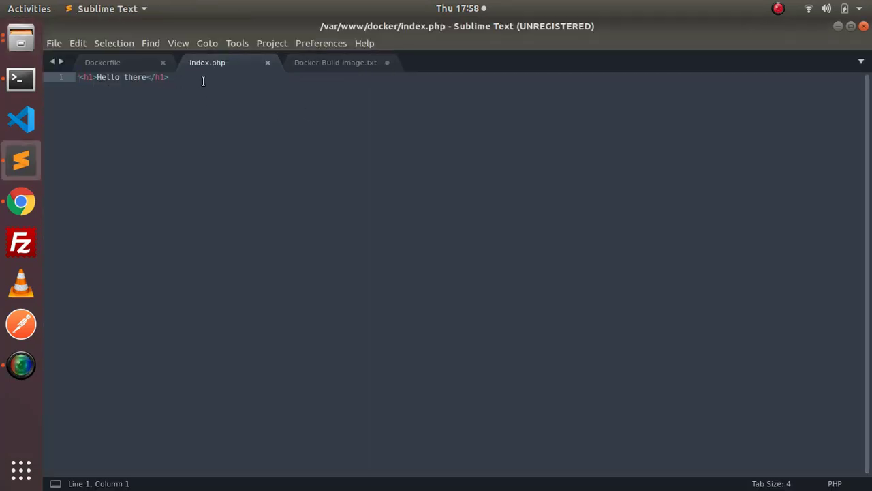
click(102, 63)
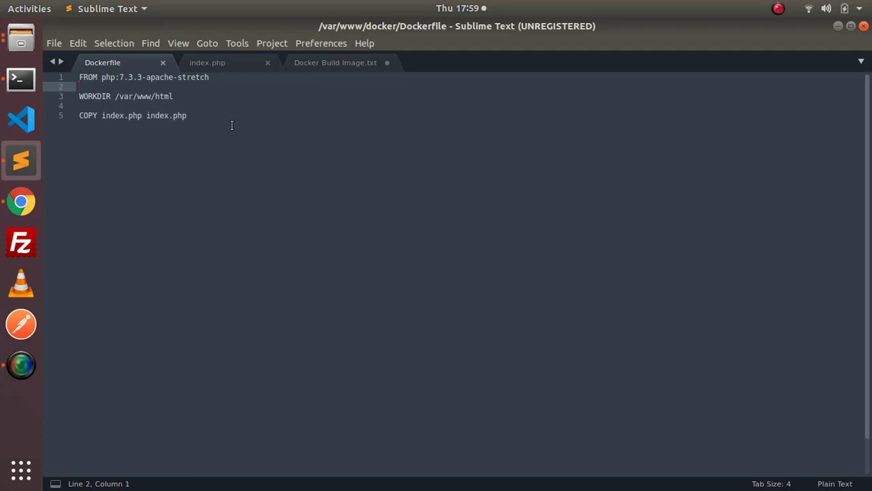
click(155, 77)
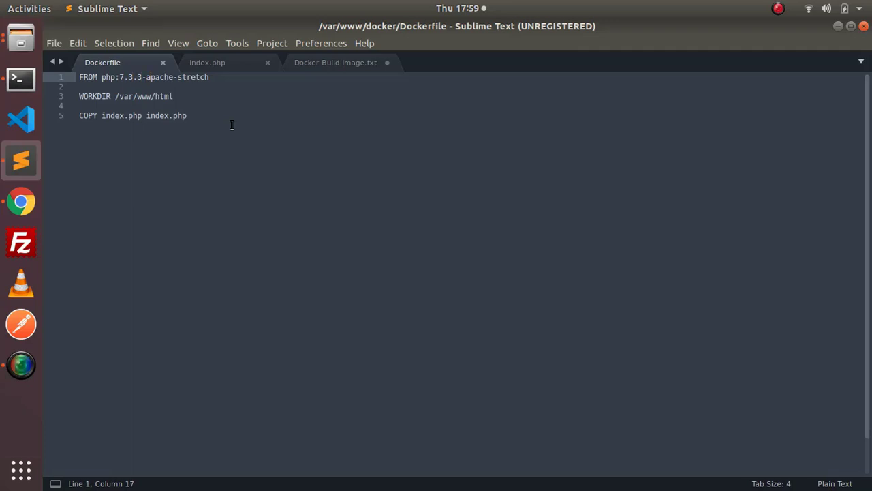
text(RUN docker-php-ext-install curl)
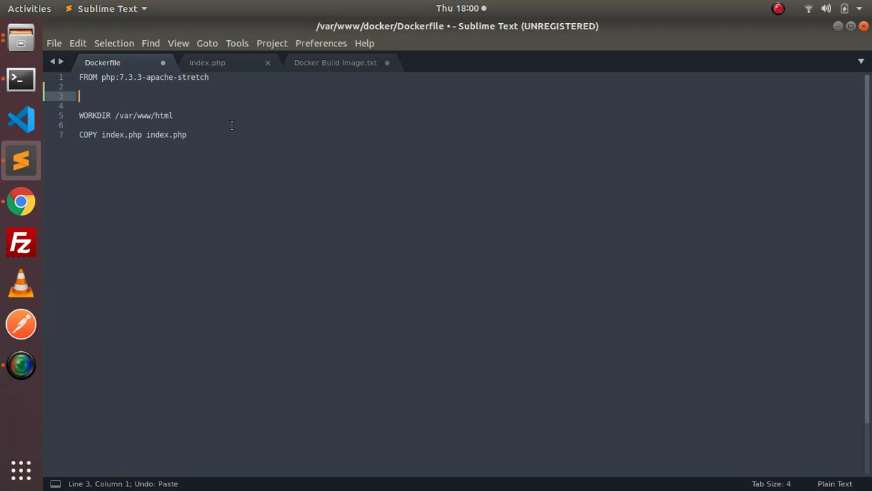
key(ctrl+s)
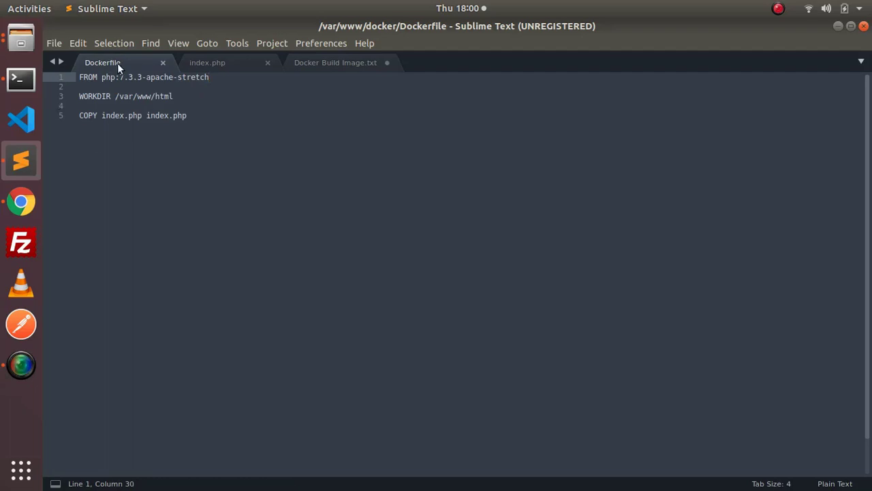
click(207, 62)
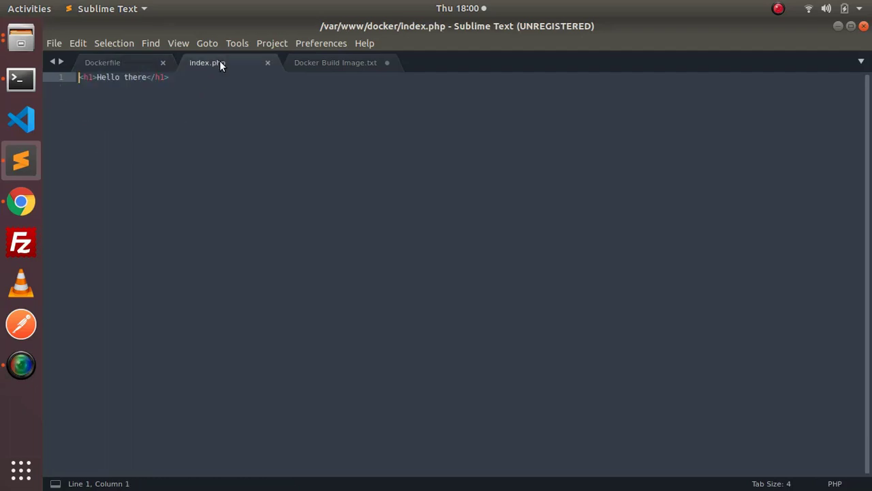
mouse_move(114, 62)
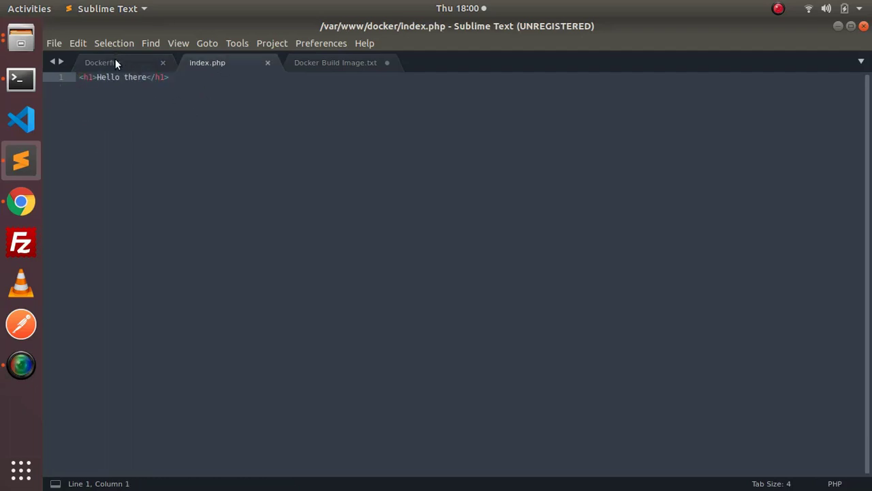
click(101, 63)
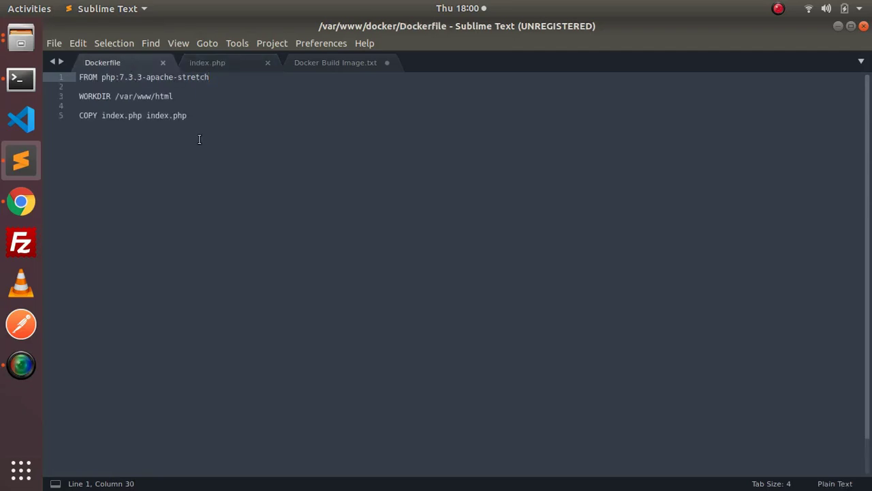
click(210, 76)
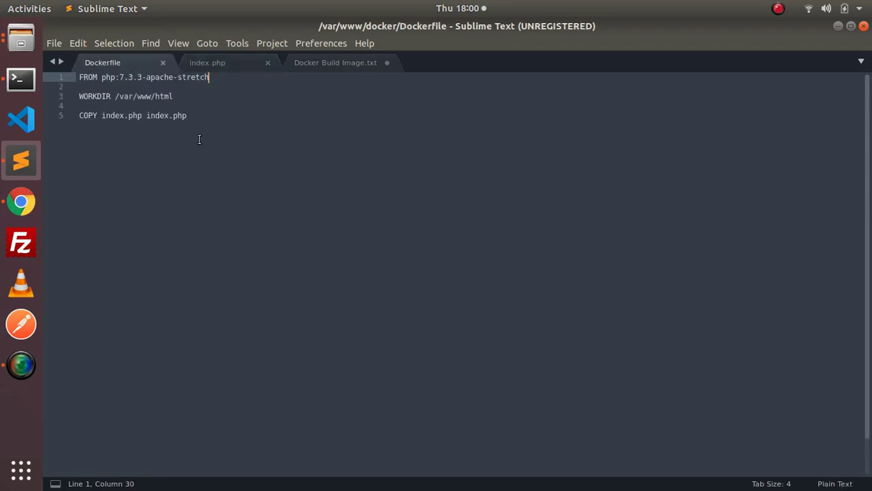
Build the image from the docker folder tagged hirenkavad/php-apache.
click(21, 78)
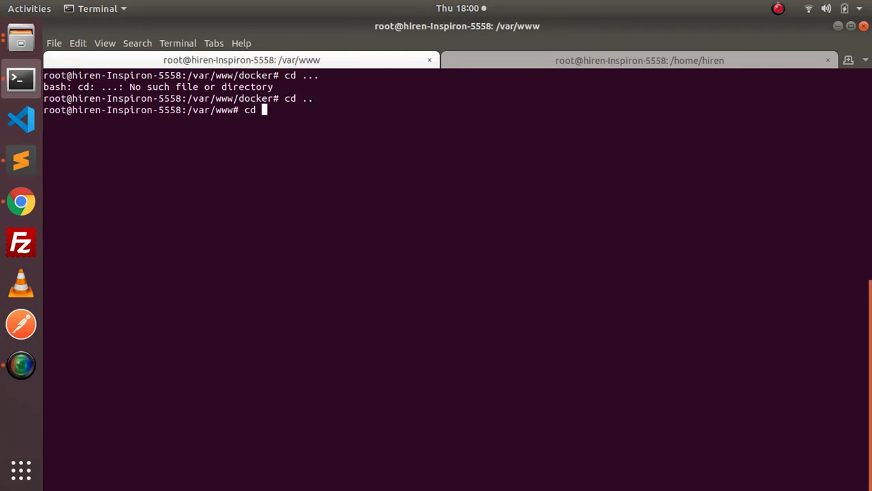
text(doc)
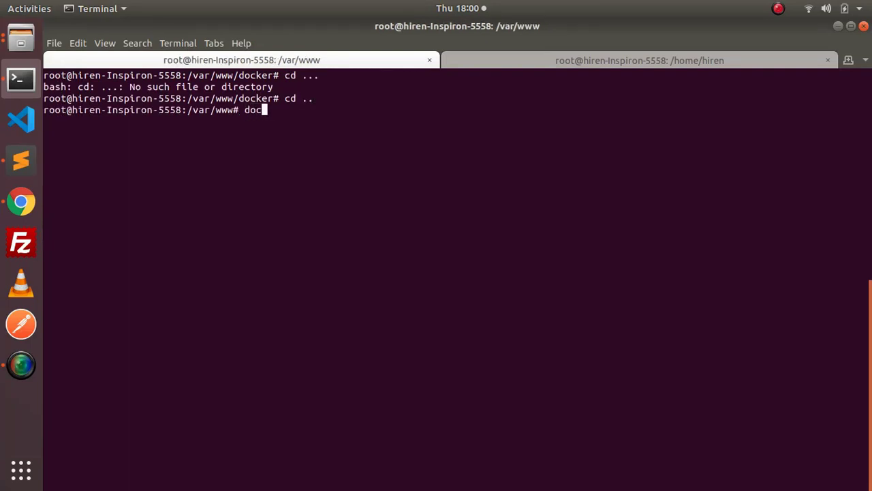
text(ker build)
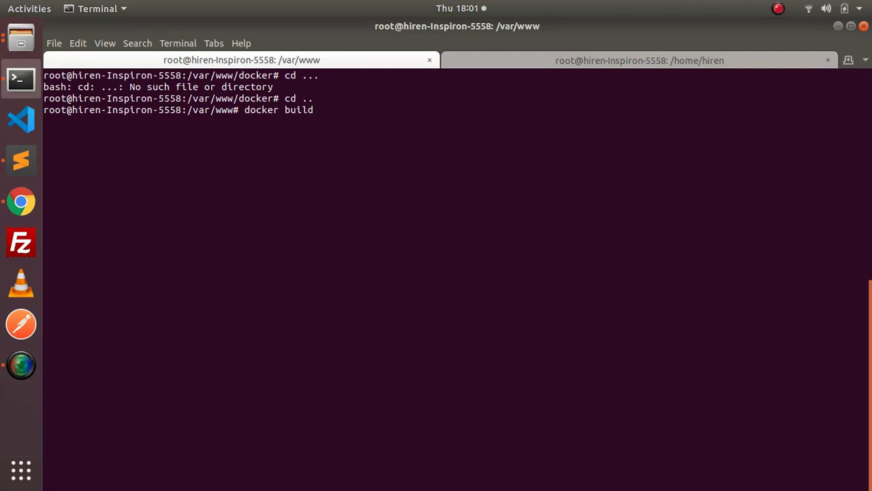
text(docker/)
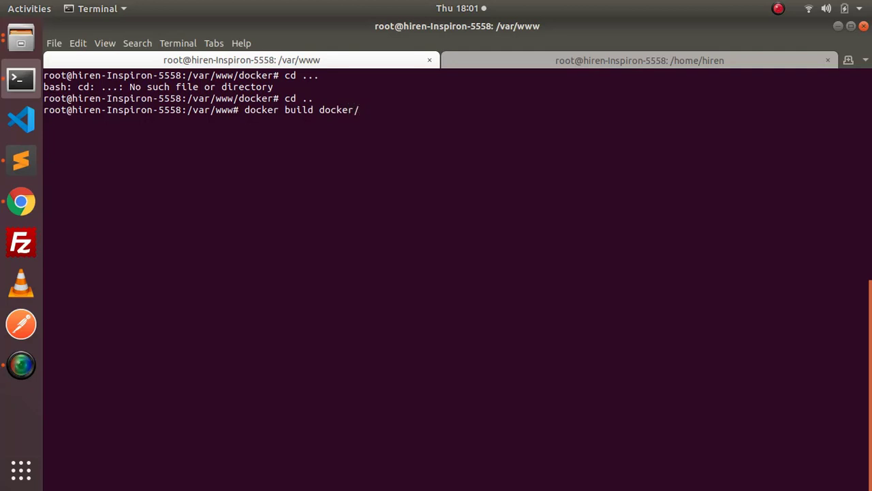
text(-t)
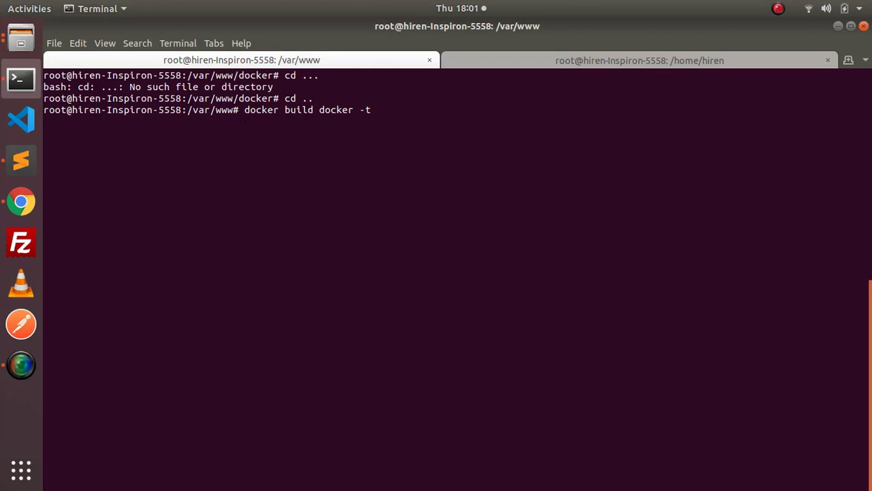
text(hirenkavad/)
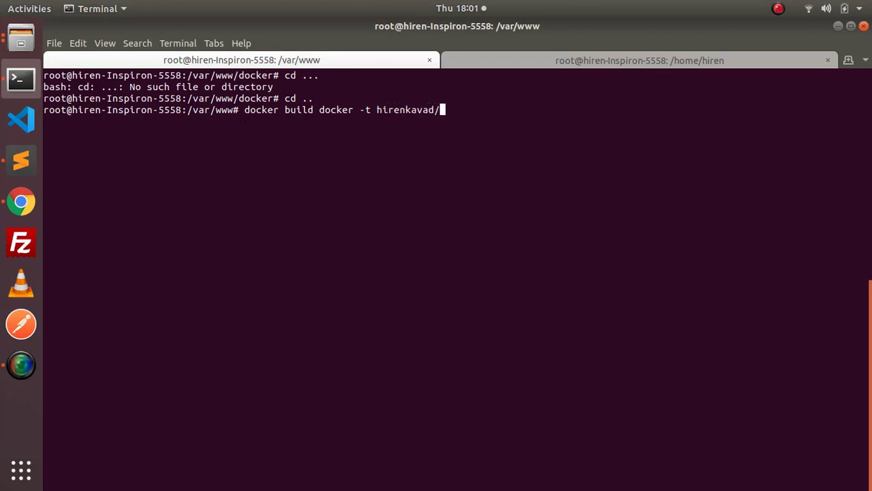
text(php-apa)
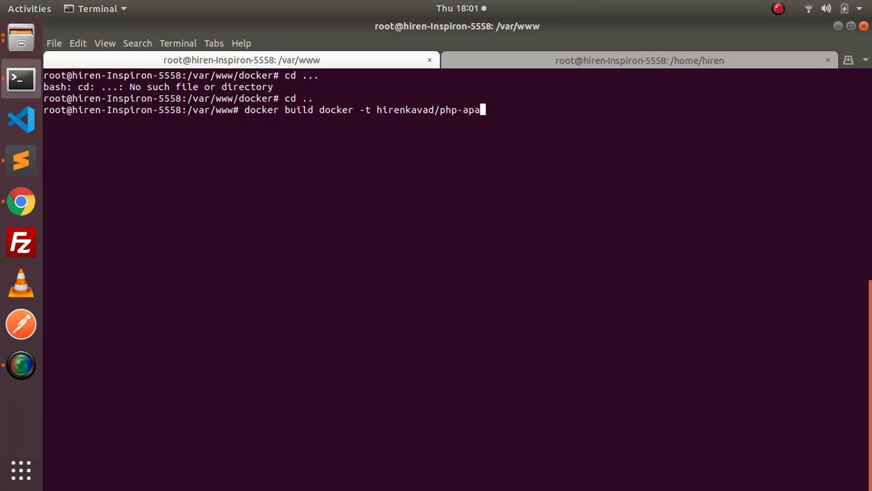
text(che)
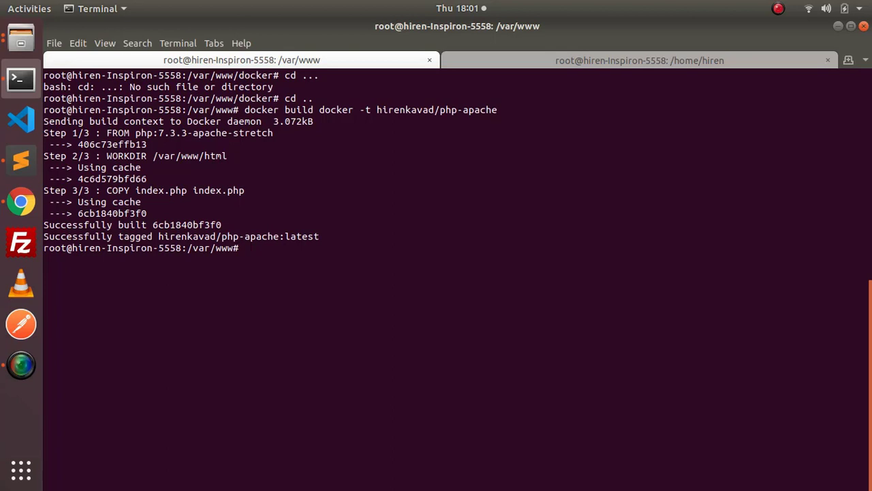
Prepare 'docker run --name php -t hirenkavad/php-apache' without running it yet.
text(docker run --name php -t hirenkavad/php-apache)
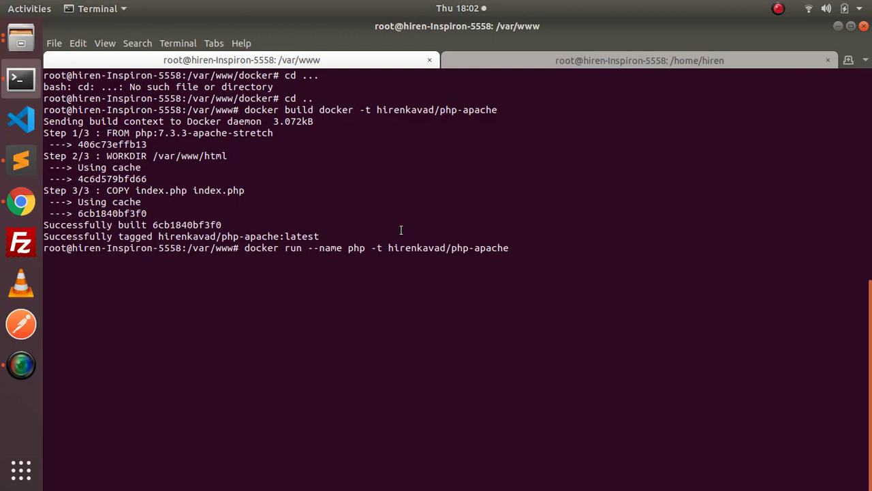
Run the container named php-apache from hirenkavad/php-apache and view its page at 172.17.0.2.
key(Return)
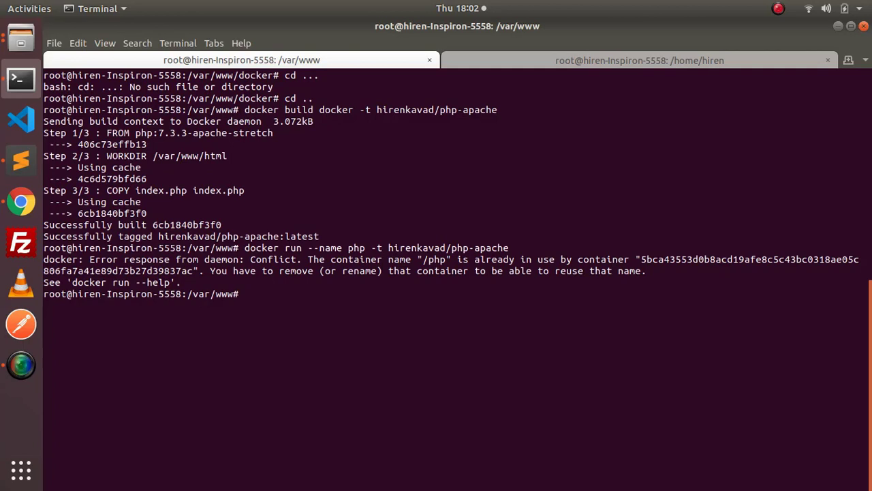
text(docker run --name php -t hirenkavad/php-apache)
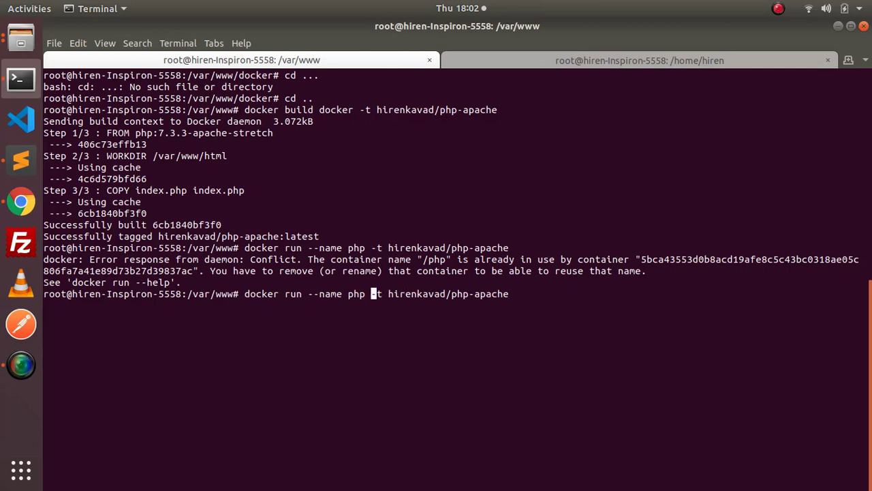
text(-apach)
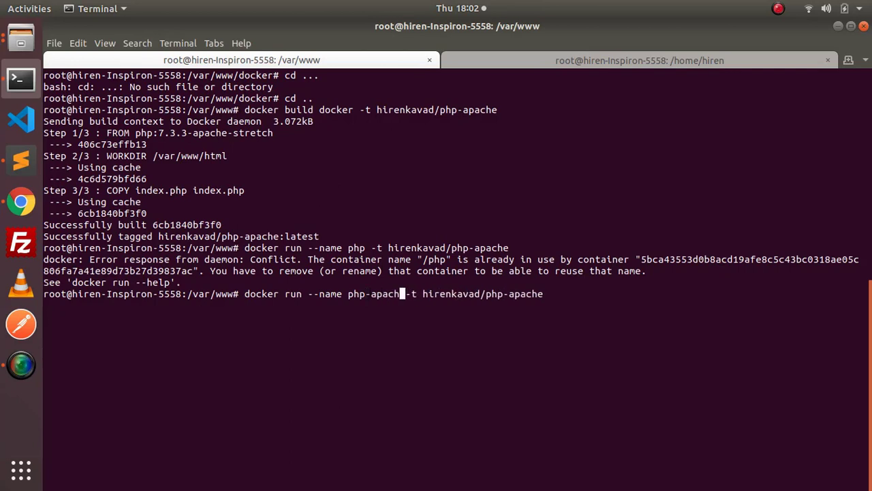
key(Return)
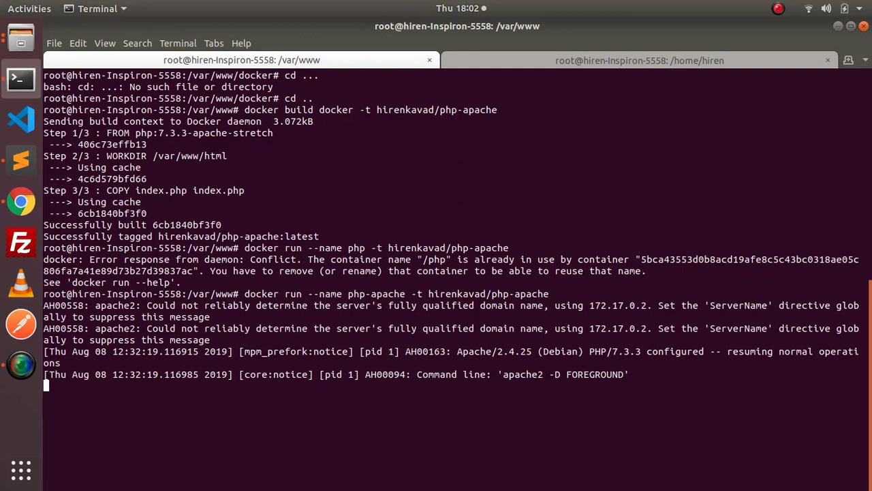
right_click(600, 305)
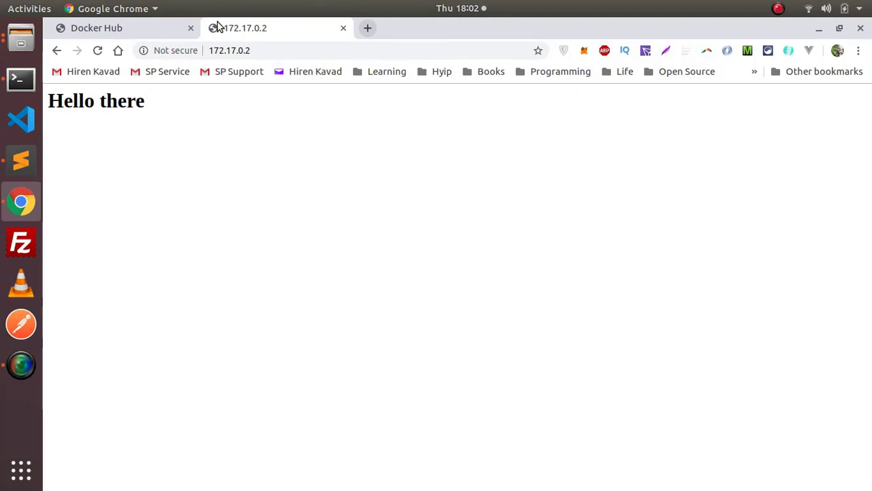
click(20, 78)
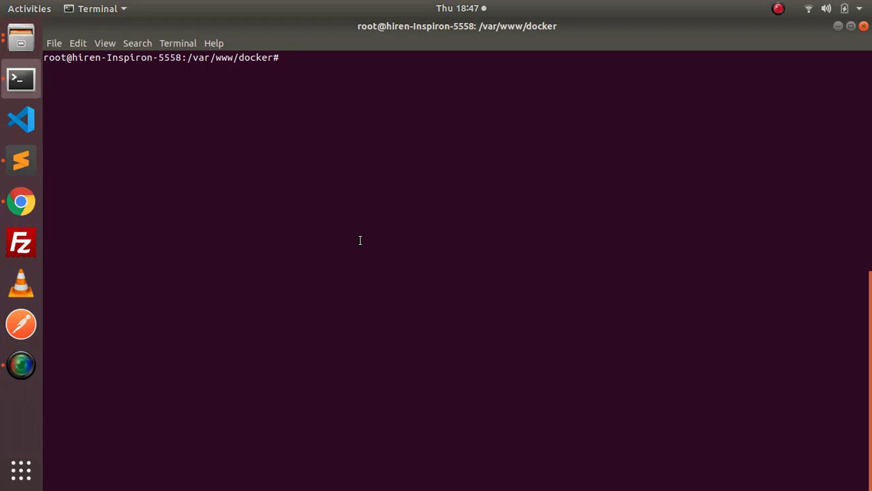
Push hirenkavad/php-apache to Docker Hub, fixing the 'php-apche' typo after the first failed attempt.
text(doc)
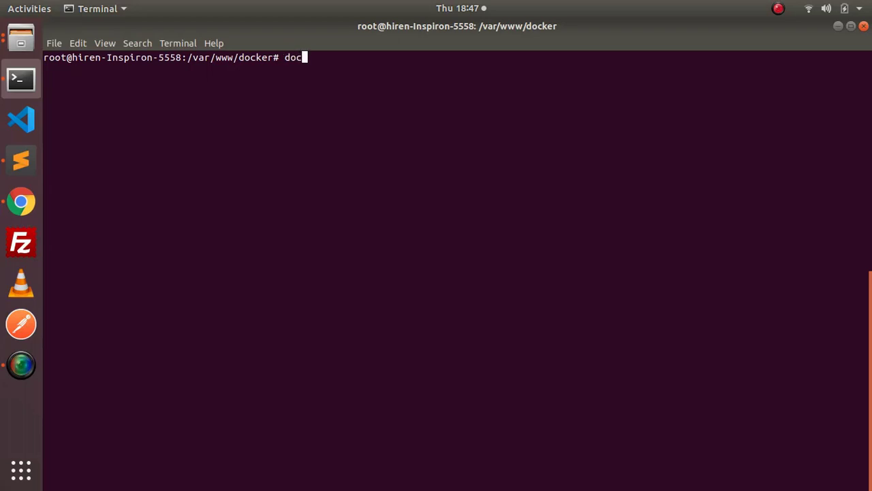
text(ker image)
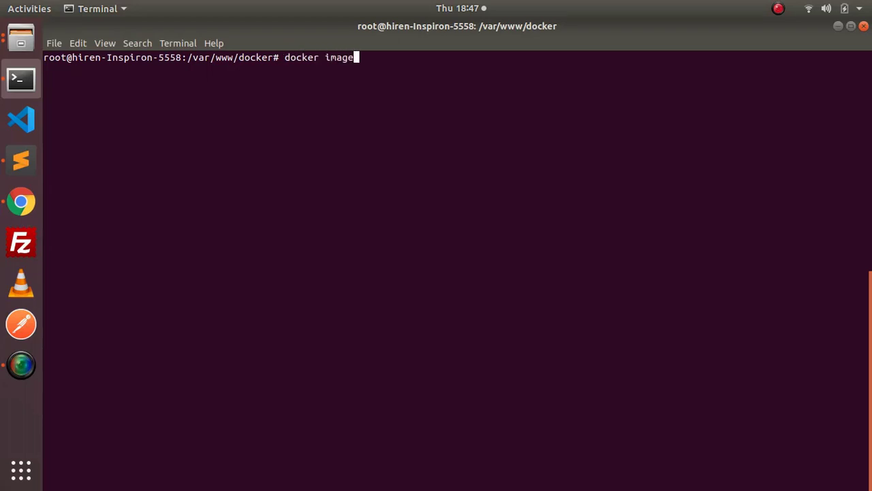
text(push hiren)
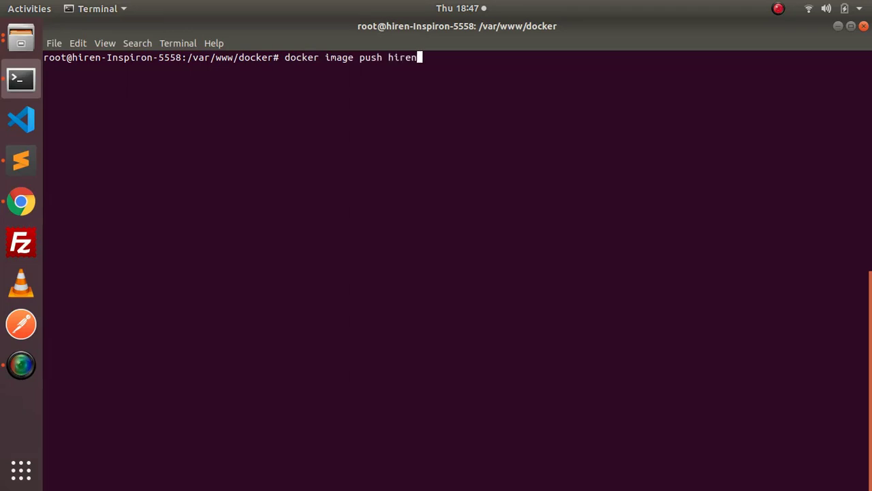
text(kavad/)
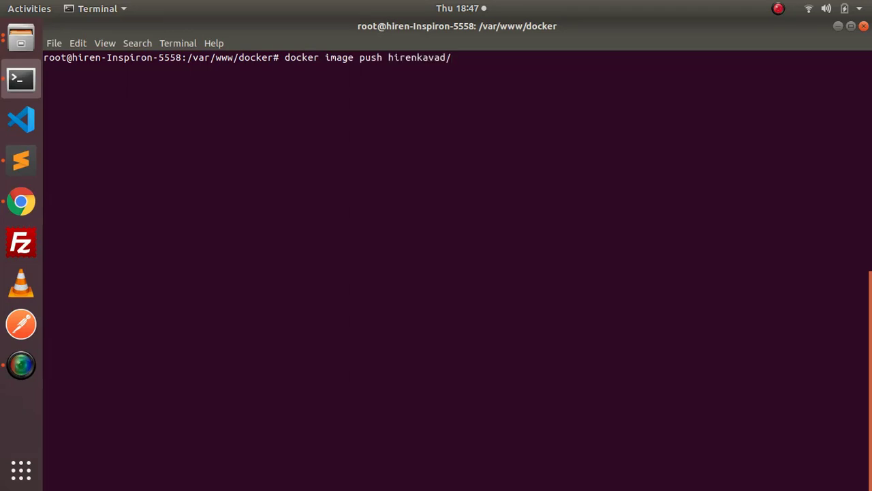
text(ap)
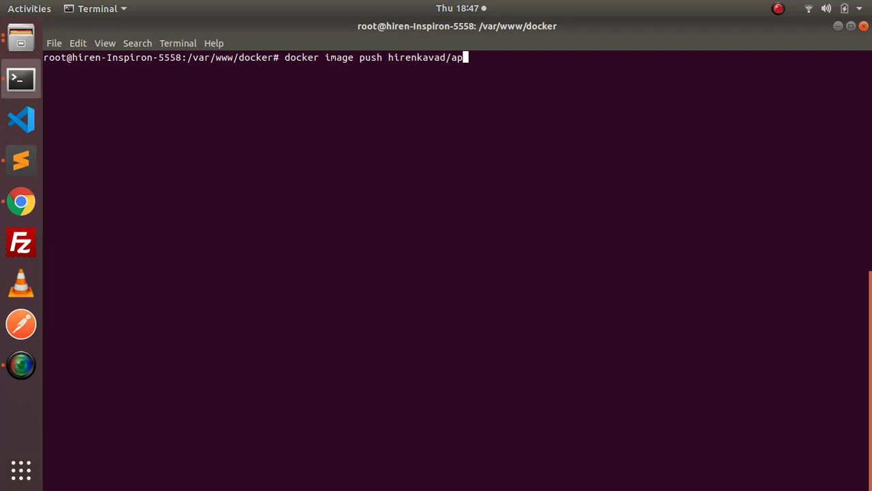
text(php-apche)
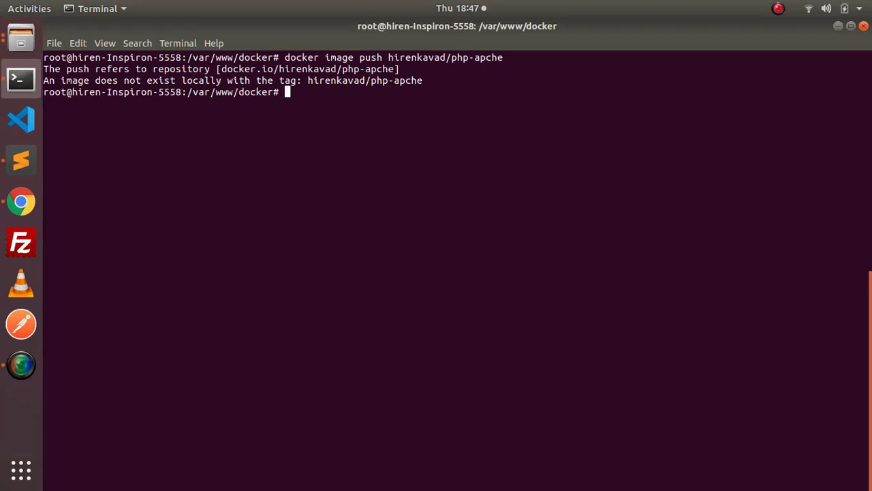
text(docker image push hirenkavad/php-apche)
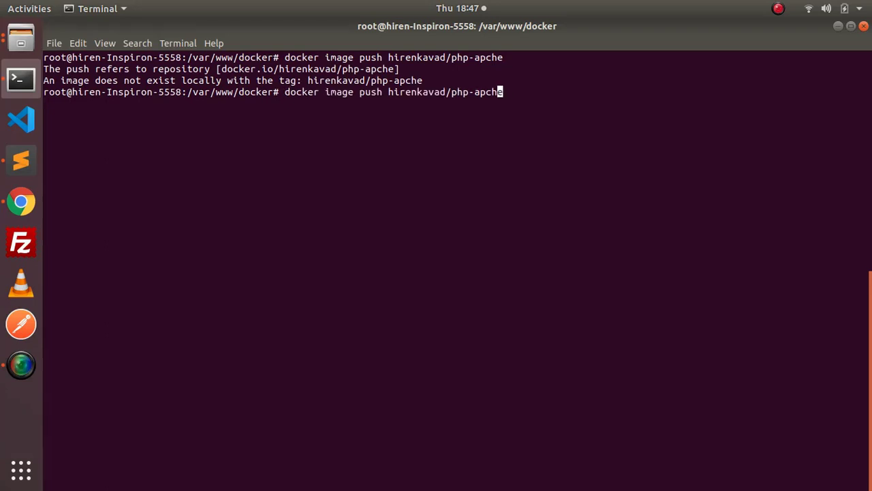
text(a)
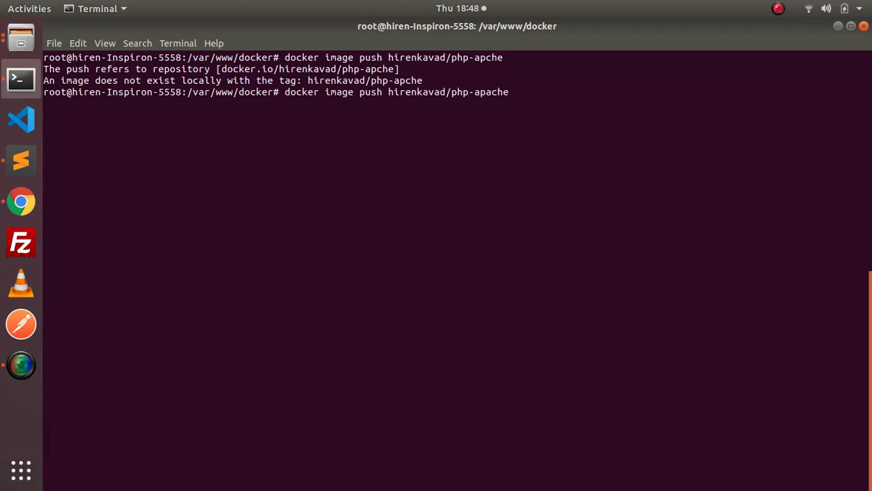
key(Return)
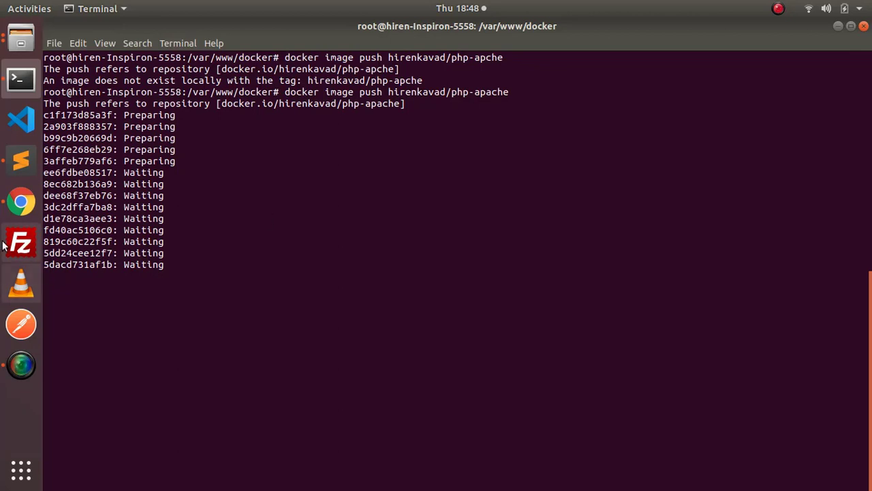
click(20, 202)
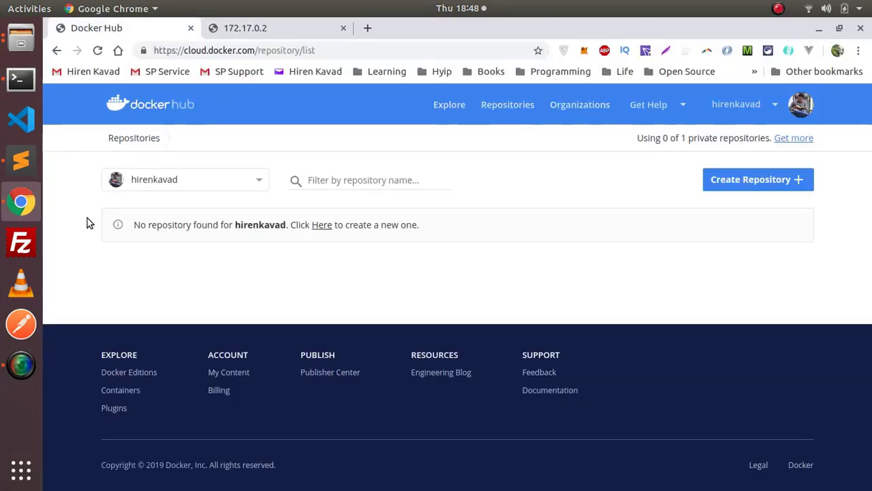
mouse_move(564, 237)
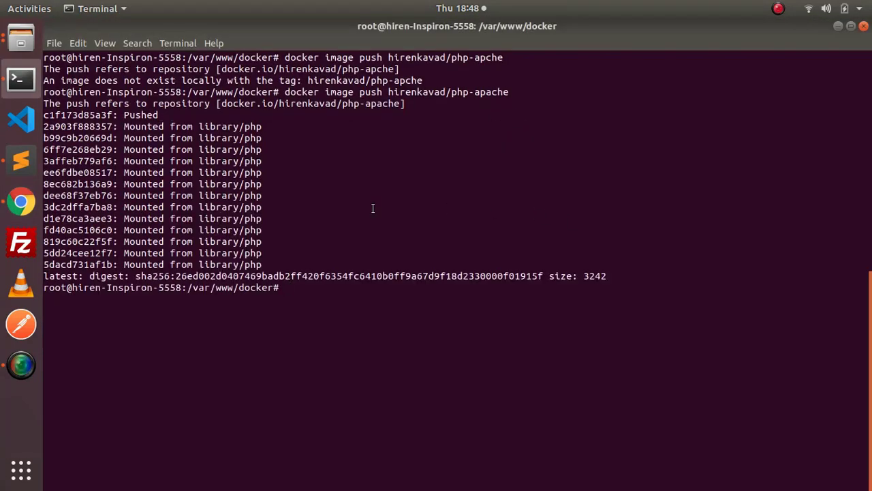
mouse_move(439, 259)
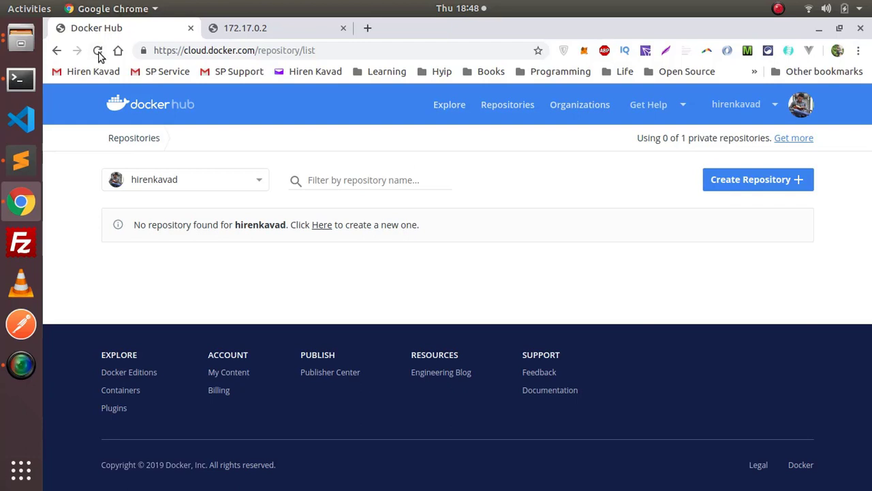
Reload Docker Hub so the hirenkavad/php-apache repository with its latest tag appears.
click(98, 50)
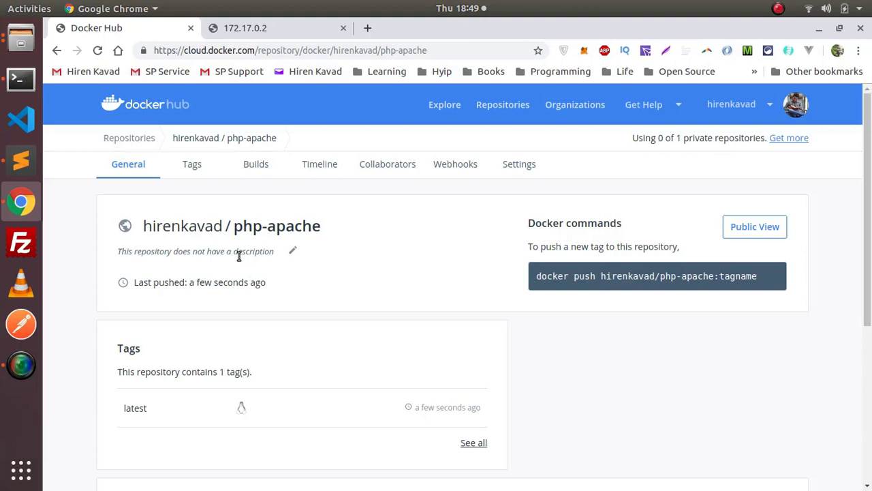
click(519, 163)
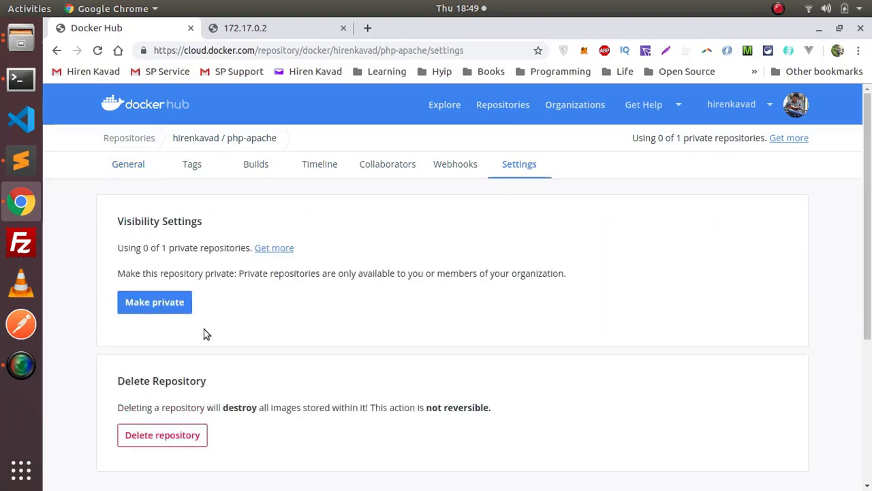
mouse_move(259, 307)
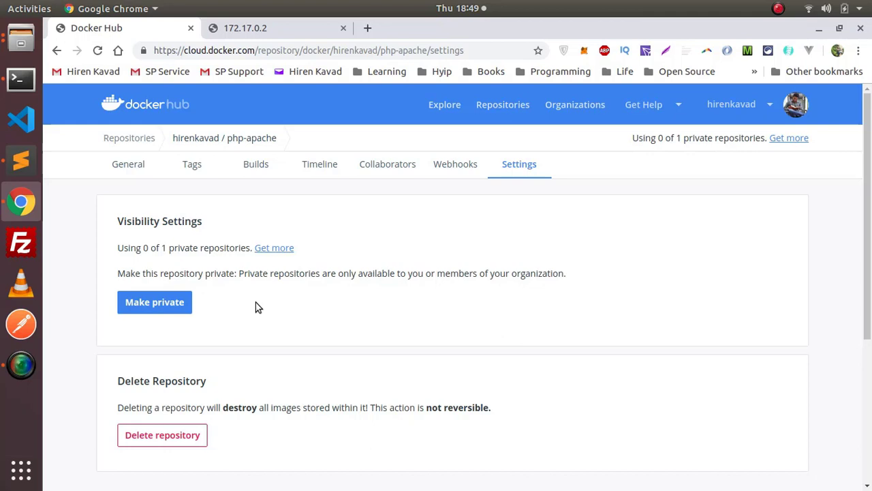
click(128, 164)
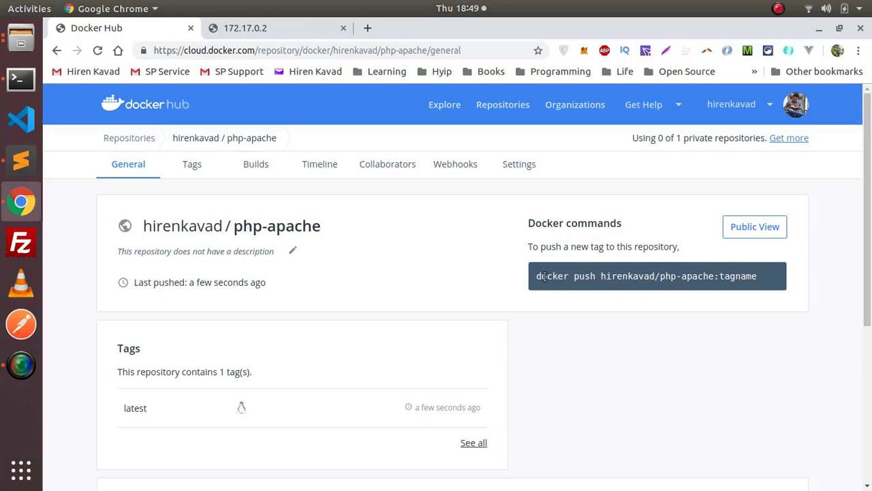
mouse_move(698, 278)
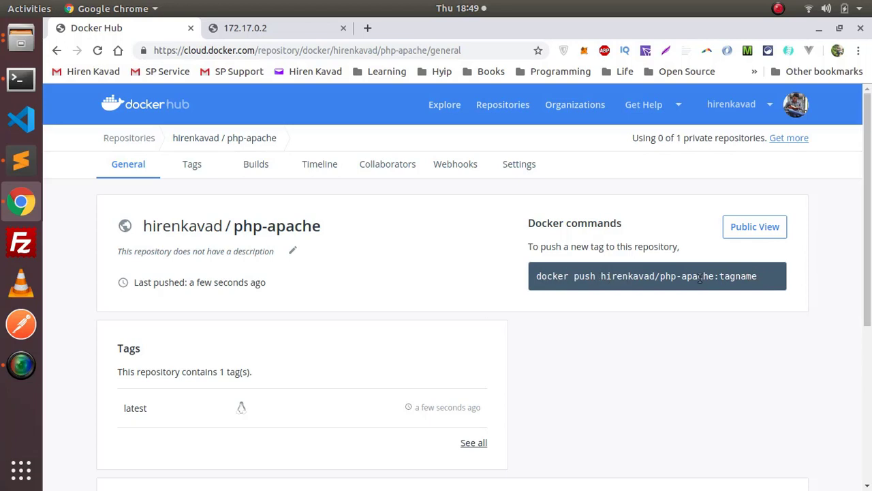